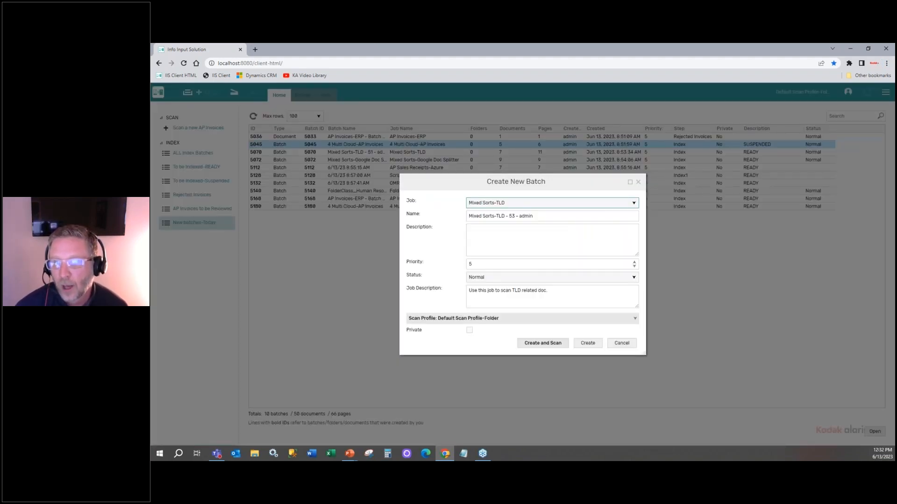
Create the batch and import the pages from Demo Docs > Mixed Sorts TLD
{"action": "left_click", "coordinate": [542, 342]}
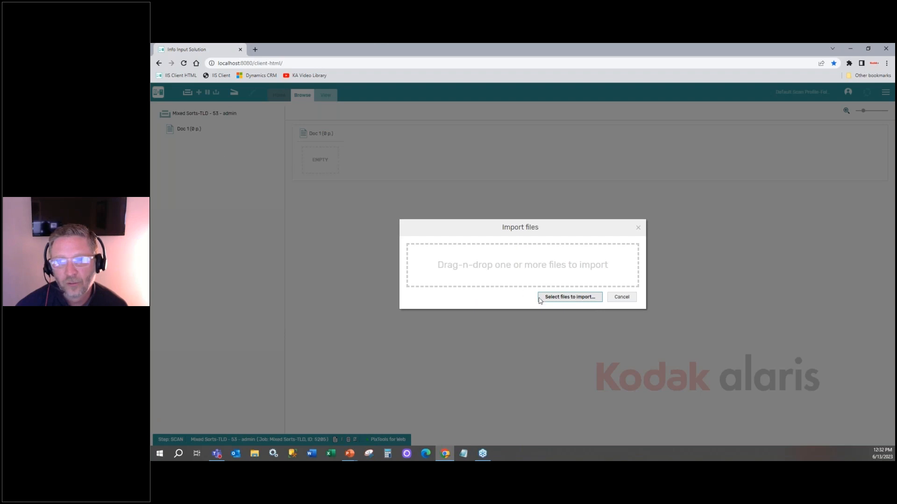
{"action": "left_click", "coordinate": [569, 297]}
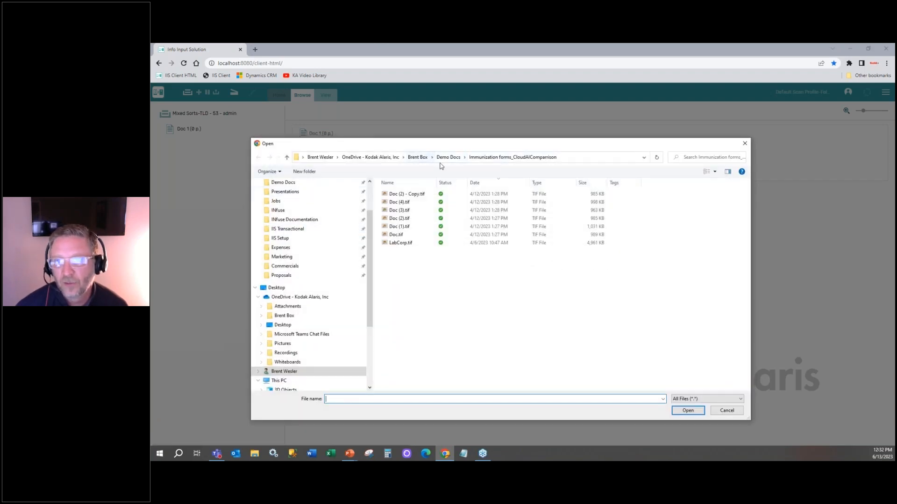
{"action": "left_click", "coordinate": [448, 157]}
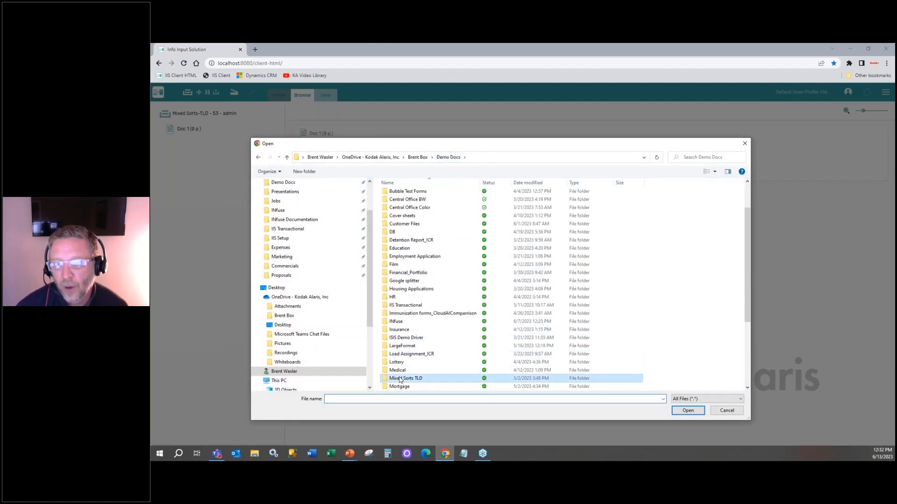
{"action": "left_click", "coordinate": [688, 410]}
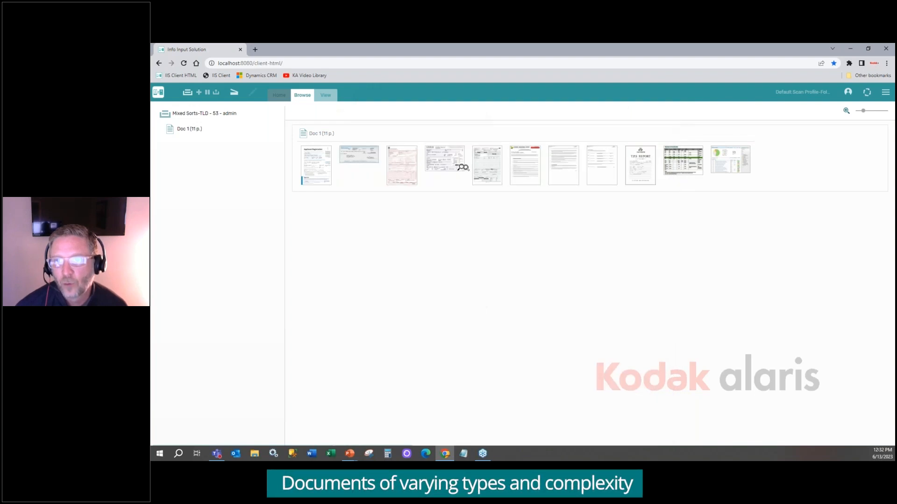
Inspect a couple of imported page thumbnails and submit the eleven-page batch for processing
{"action": "double_click", "coordinate": [315, 165]}
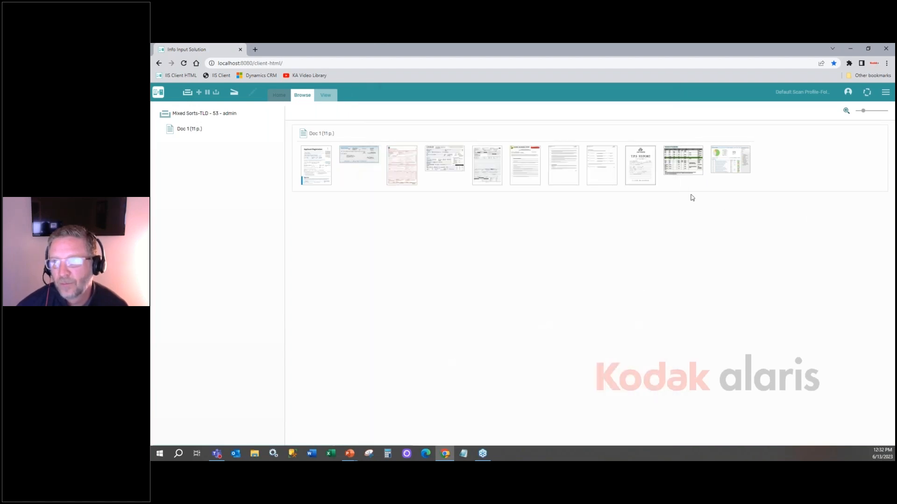
{"action": "double_click", "coordinate": [639, 166]}
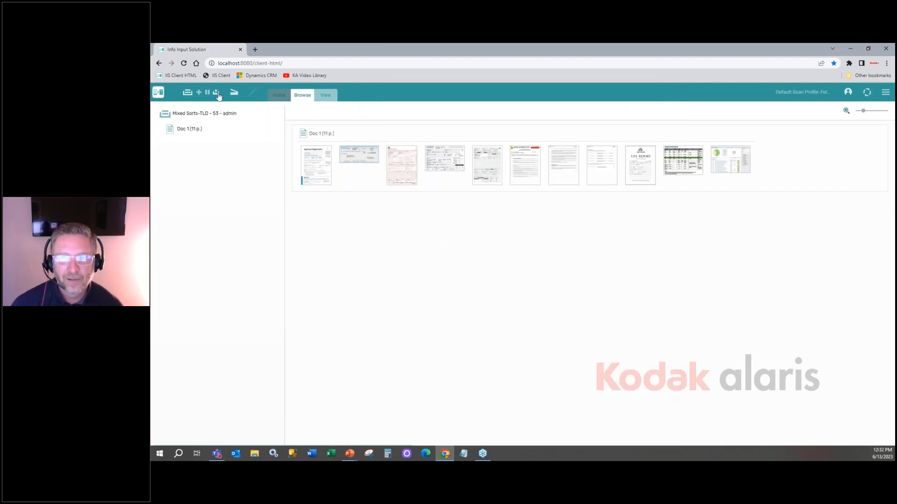
{"action": "left_click", "coordinate": [278, 95]}
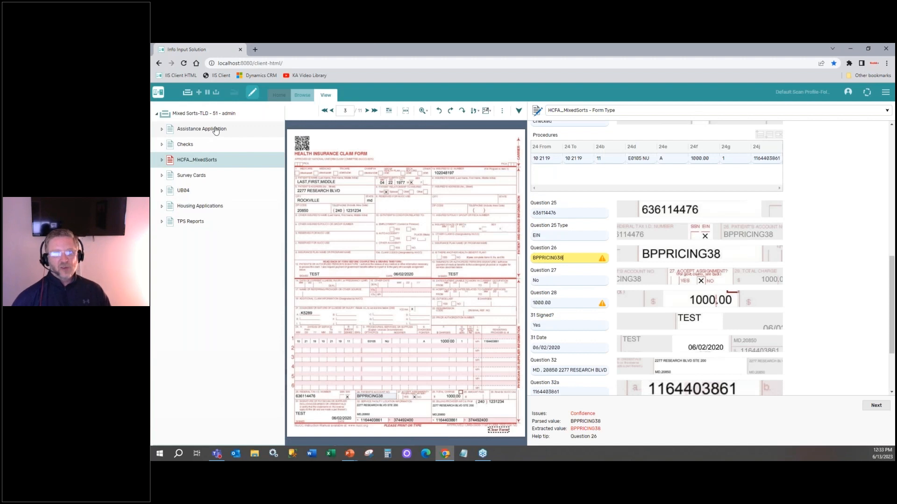
Review the Assistance Application's extracted fields, then the Bank of America check's
{"action": "left_click", "coordinate": [202, 129]}
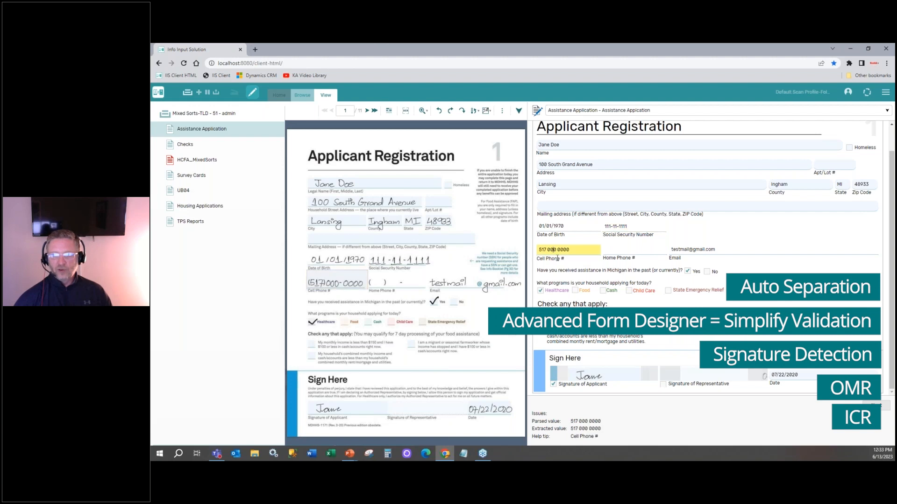
{"action": "left_click", "coordinate": [185, 143]}
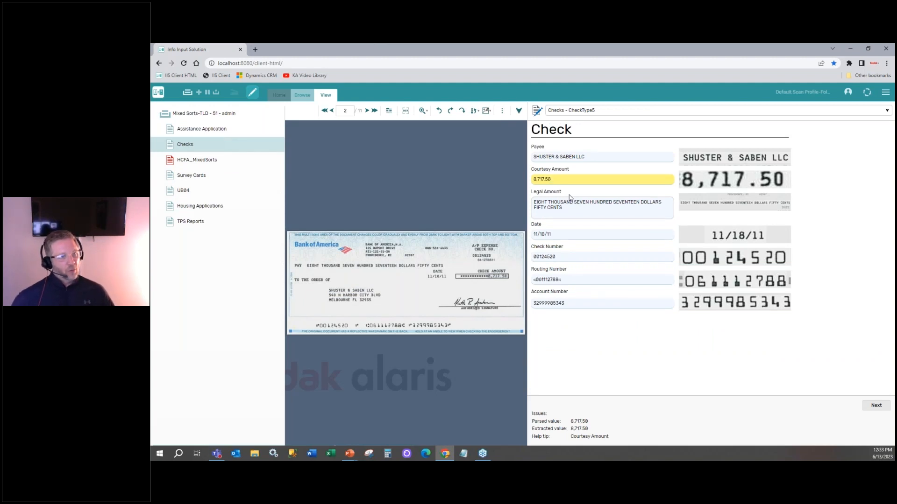
{"action": "left_click", "coordinate": [555, 180]}
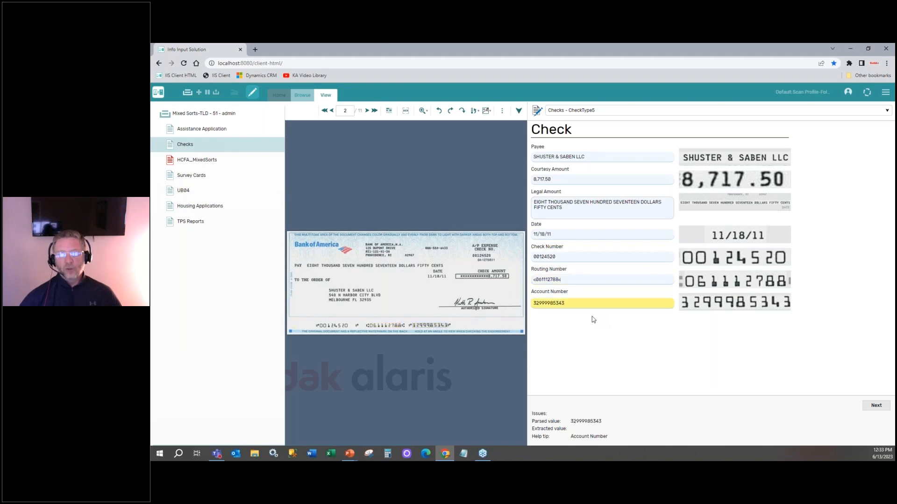
{"action": "left_click", "coordinate": [601, 179]}
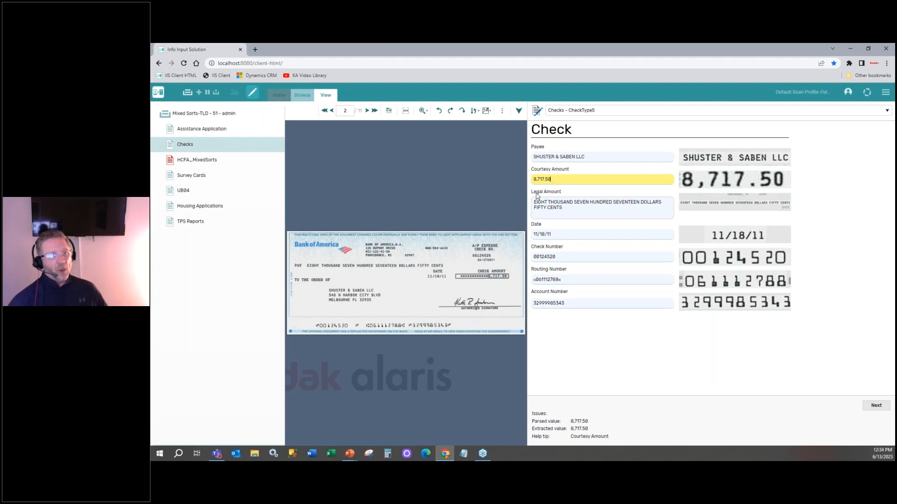
{"action": "mouse_move", "coordinate": [337, 205]}
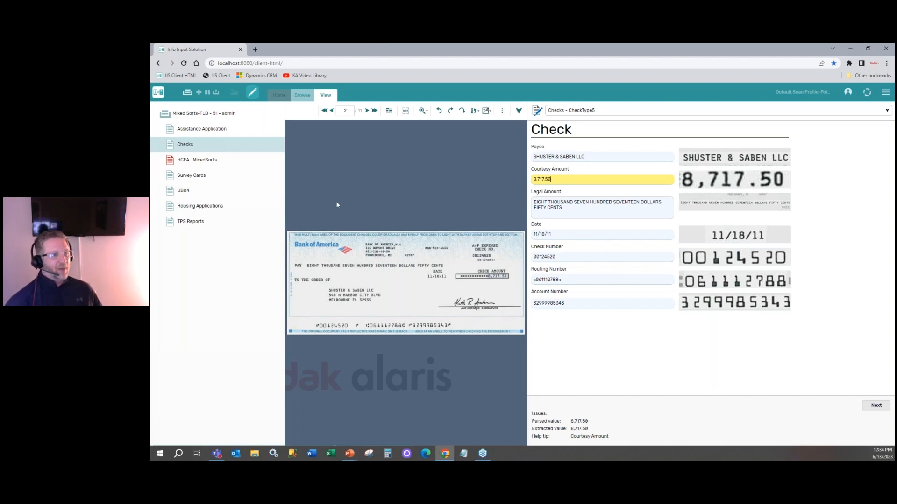
{"action": "left_click", "coordinate": [196, 159]}
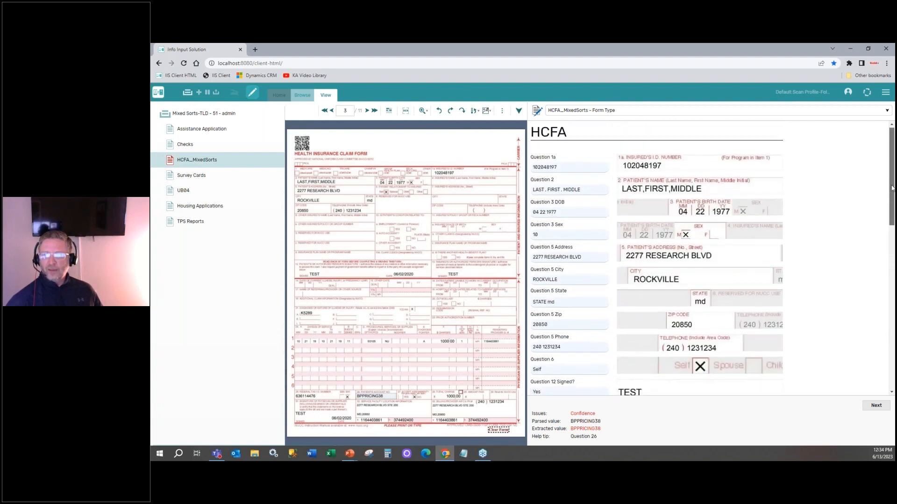
Inspect the HCFA item 24 From/To procedure dates and the To date's confidence
{"action": "scroll", "scroll_direction": "down", "scroll_amount": 3}
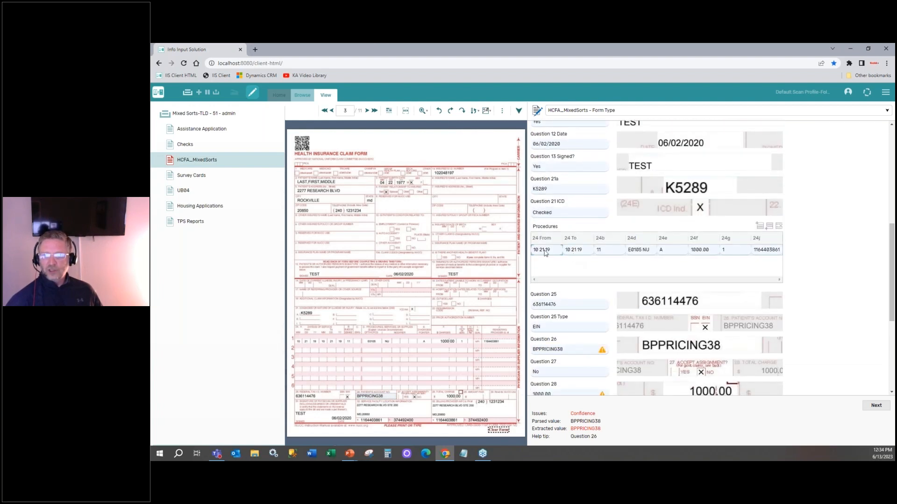
{"action": "left_click", "coordinate": [542, 250]}
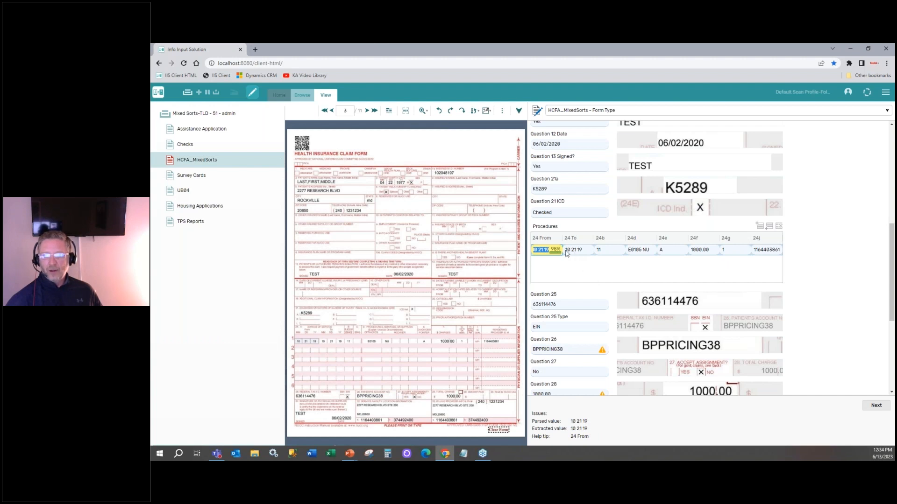
{"action": "left_click", "coordinate": [578, 250]}
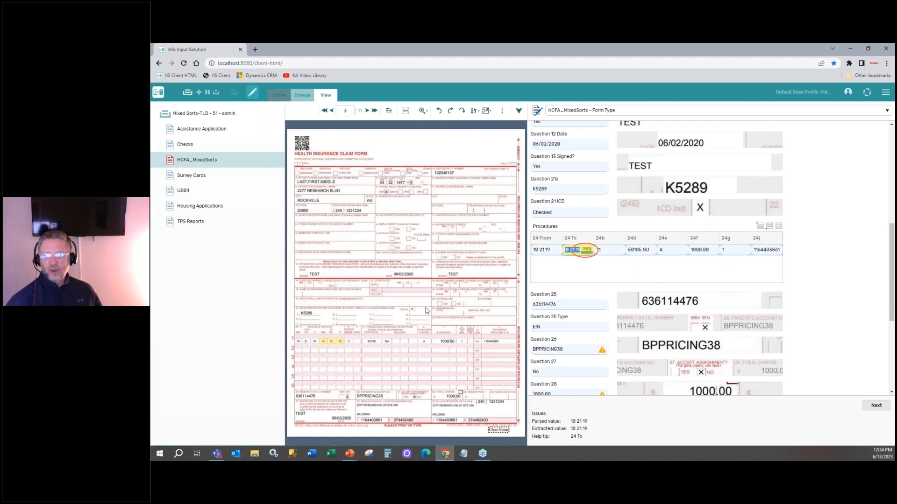
{"action": "left_click", "coordinate": [198, 160]}
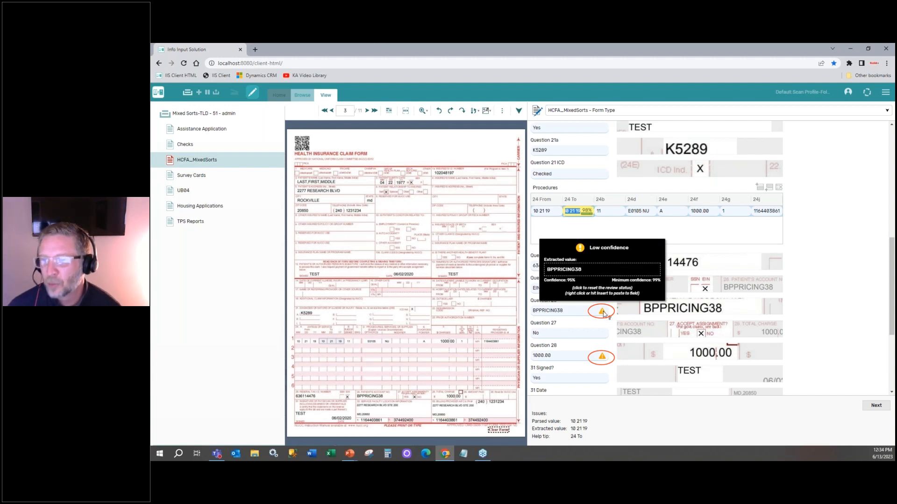
Accept the low-confidence Question 26 value, finish indexing with all fields valid and keep the batch open
{"action": "left_click", "coordinate": [600, 310]}
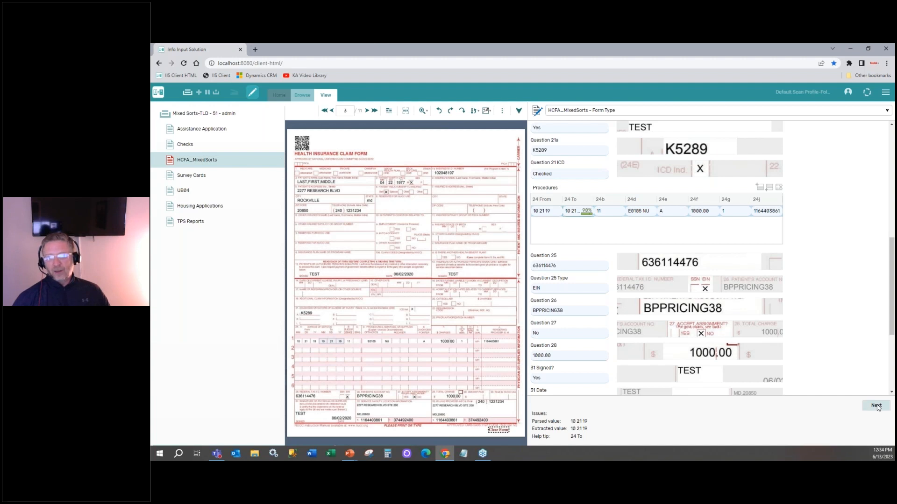
{"action": "left_click", "coordinate": [876, 406]}
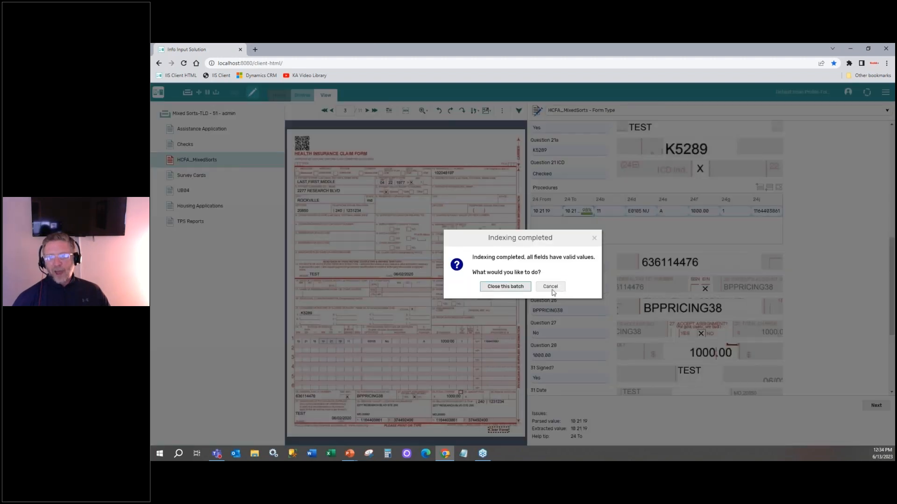
{"action": "left_click", "coordinate": [505, 287]}
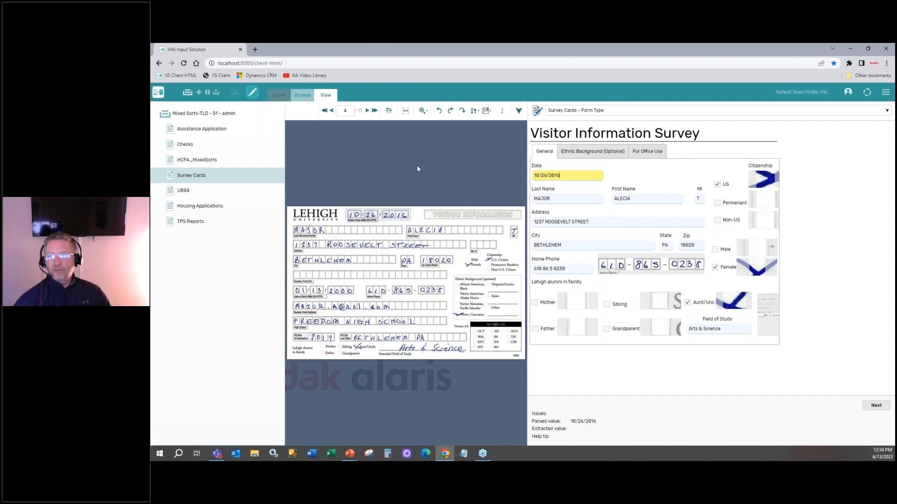
Check the survey's Ethnic Background marks, return to General, then move to the UB04 claim
{"action": "left_click", "coordinate": [592, 152]}
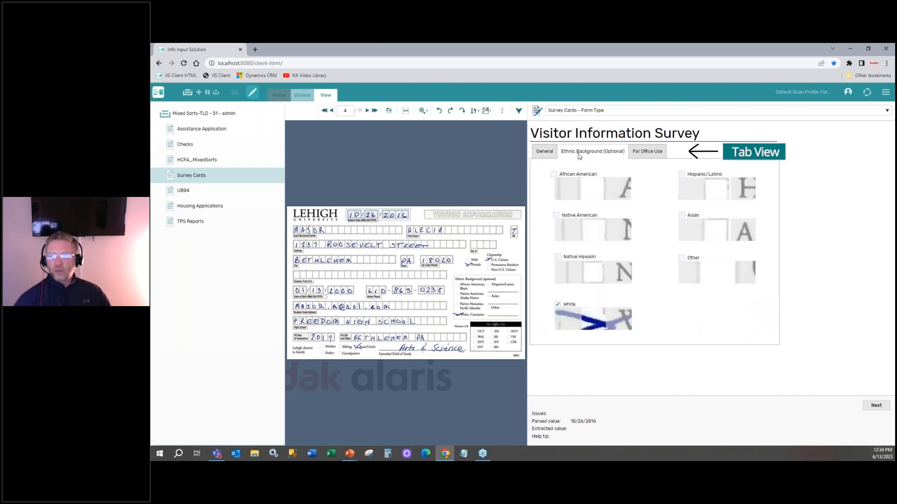
{"action": "left_click", "coordinate": [543, 151]}
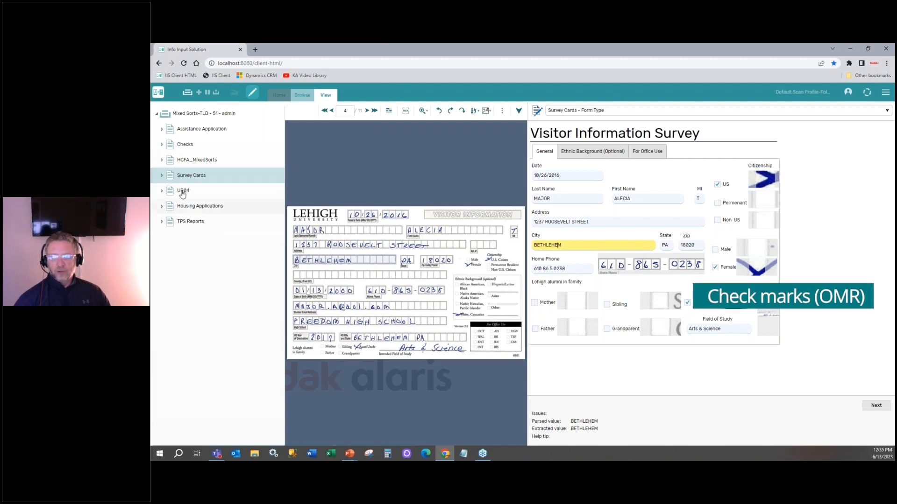
{"action": "left_click", "coordinate": [183, 191]}
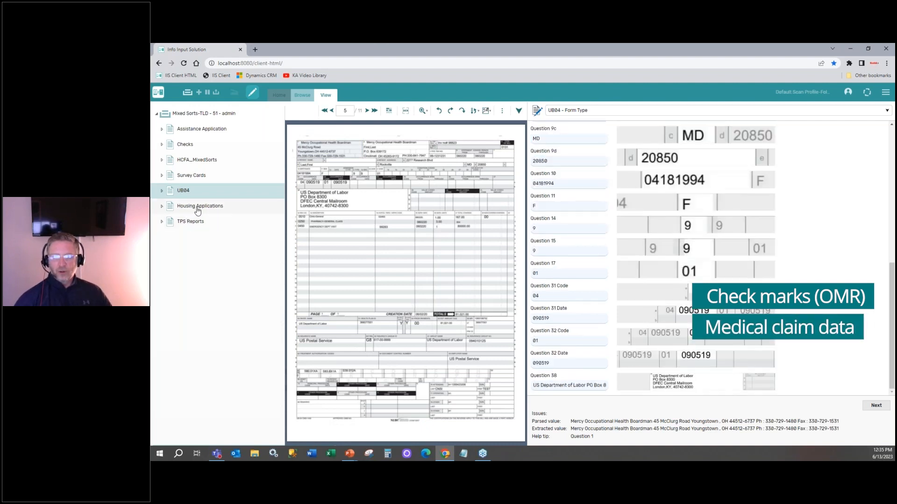
Review the Housing Applications document and return to today's batch list
{"action": "left_click", "coordinate": [200, 205]}
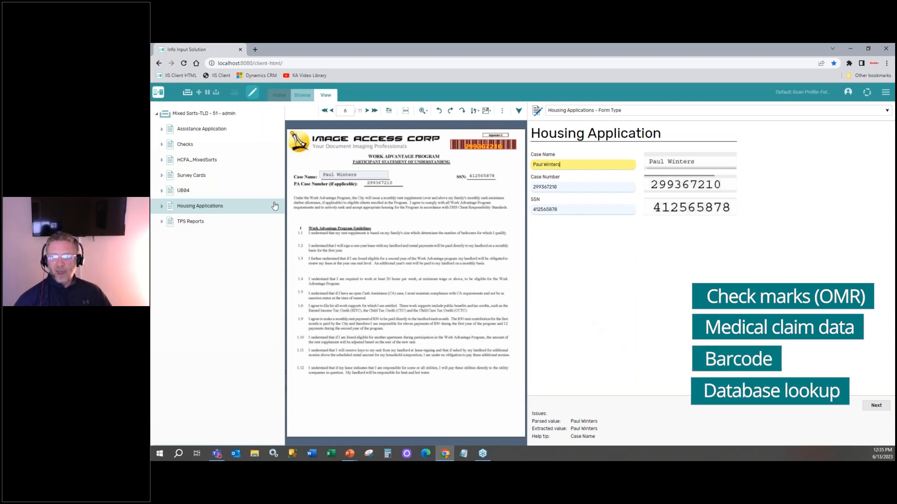
{"action": "left_click", "coordinate": [191, 222]}
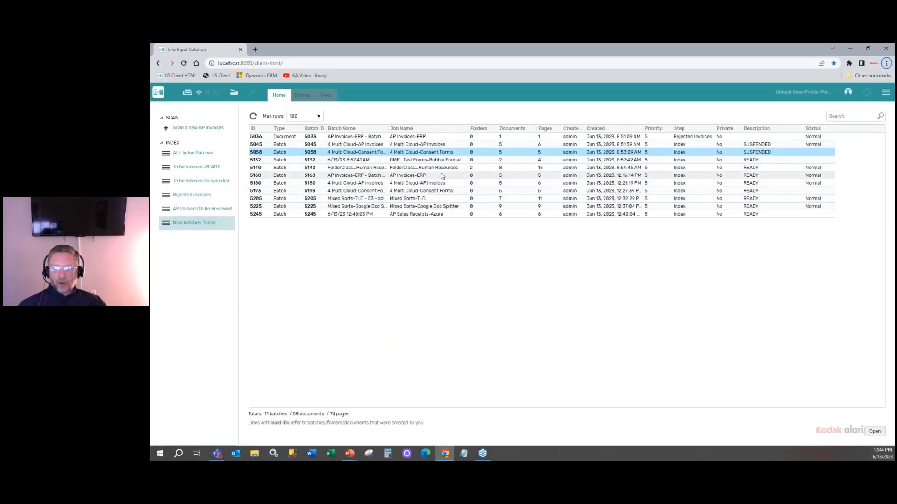
Open OMR_Test Forms-Bubble Format Doc 1 and compare its Q2 answer with the marked bubbles
{"action": "double_click", "coordinate": [355, 160]}
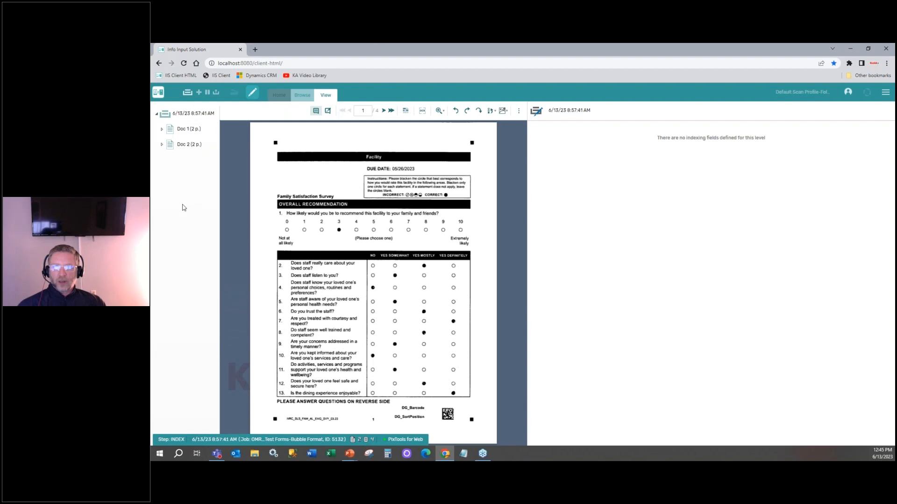
{"action": "left_click", "coordinate": [162, 128]}
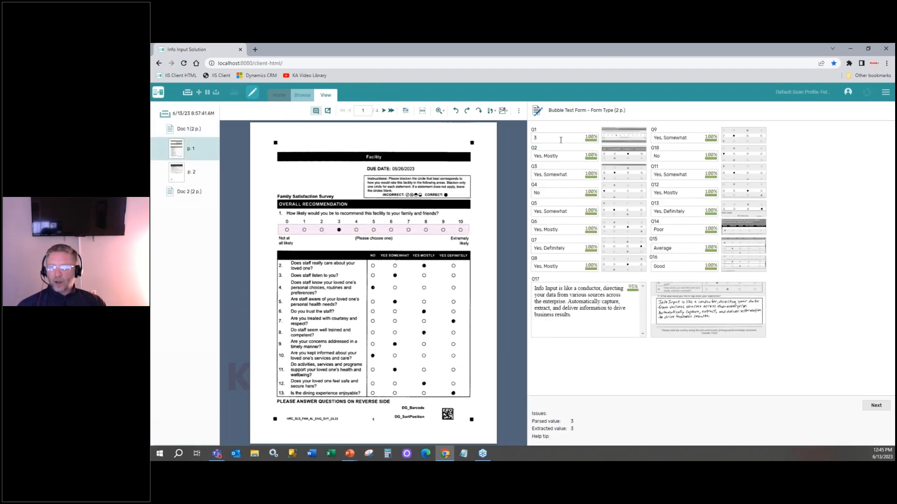
{"action": "left_click", "coordinate": [560, 156]}
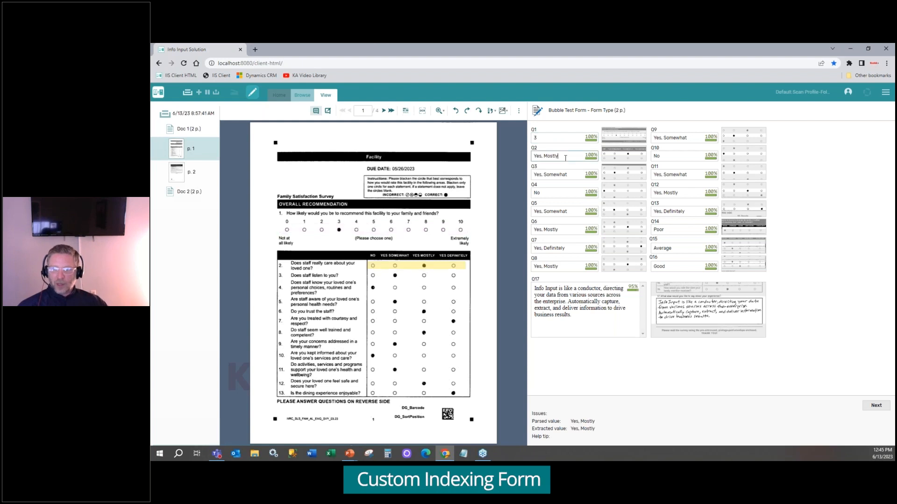
{"action": "left_click", "coordinate": [423, 266]}
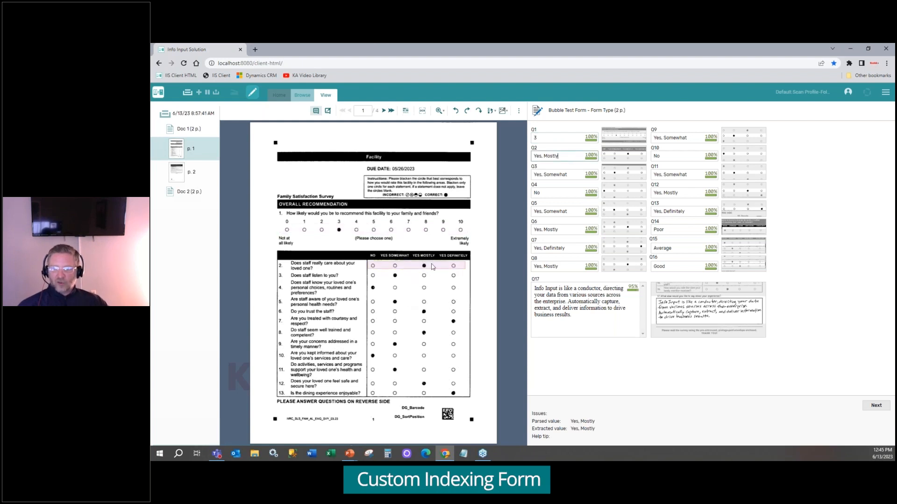